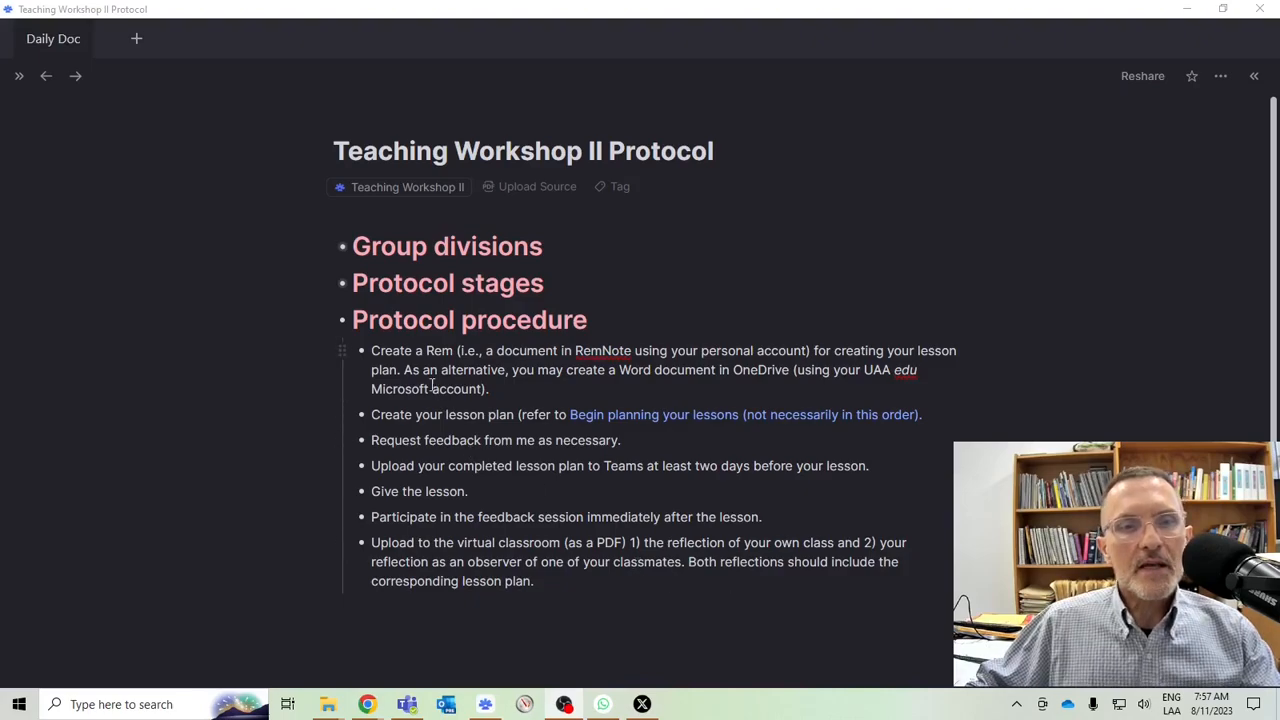
pyautogui.moveTo(622, 375)
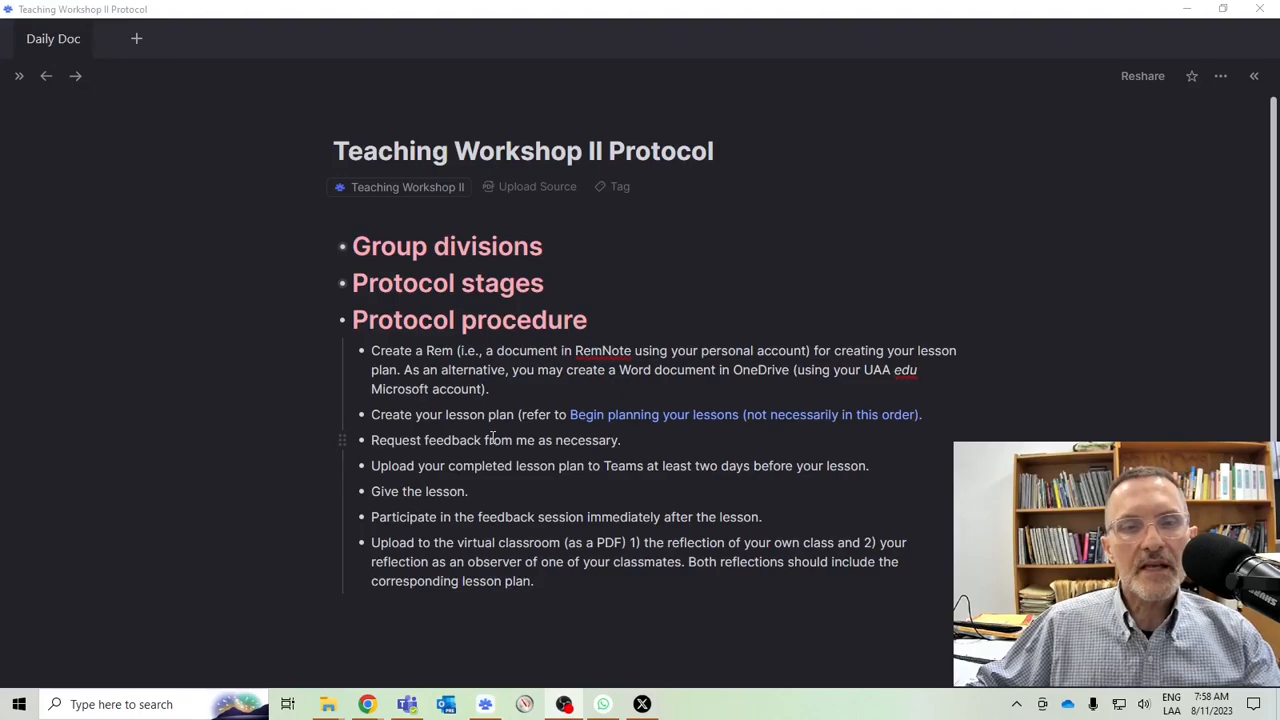
pyautogui.moveTo(498, 435)
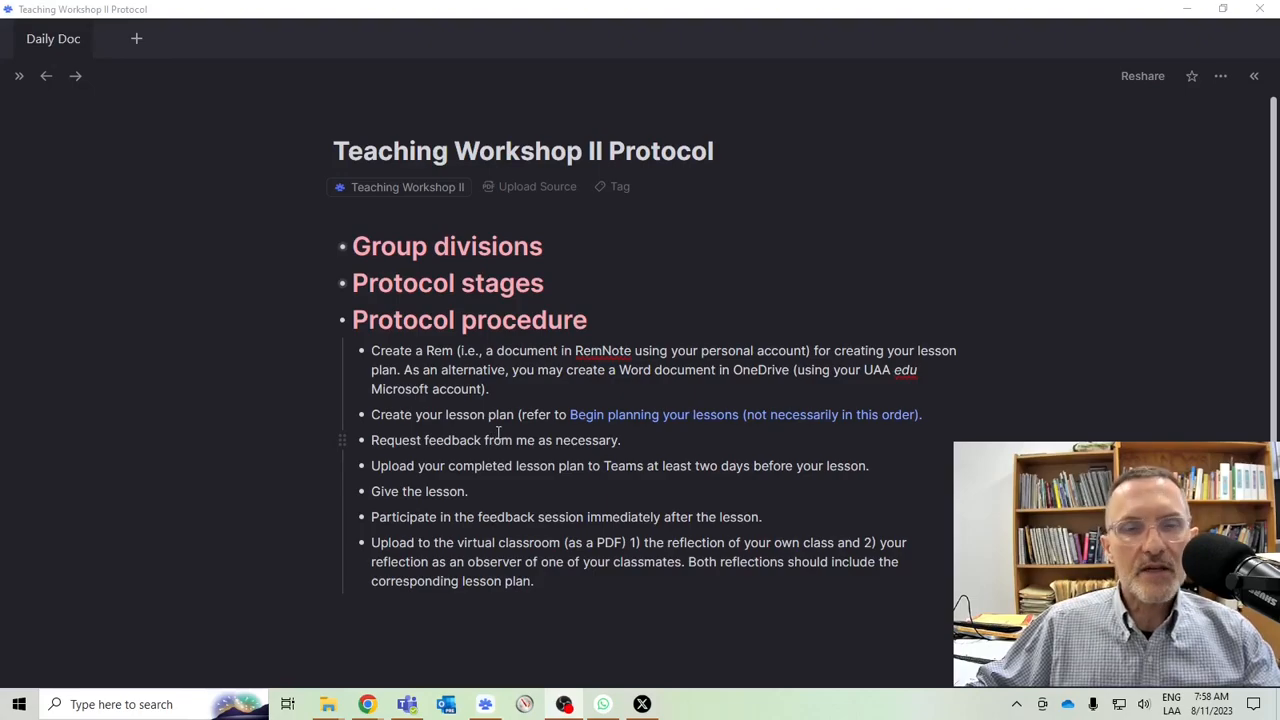
pyautogui.moveTo(549, 467)
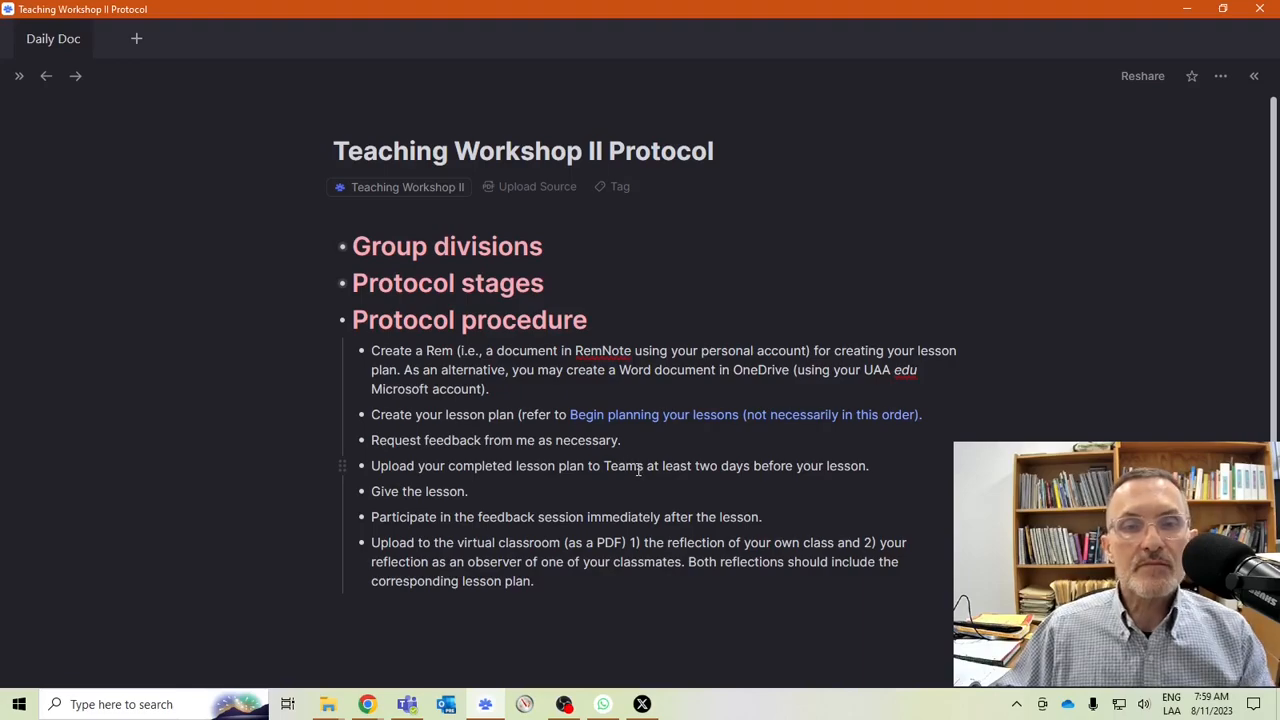
pyautogui.moveTo(686, 460)
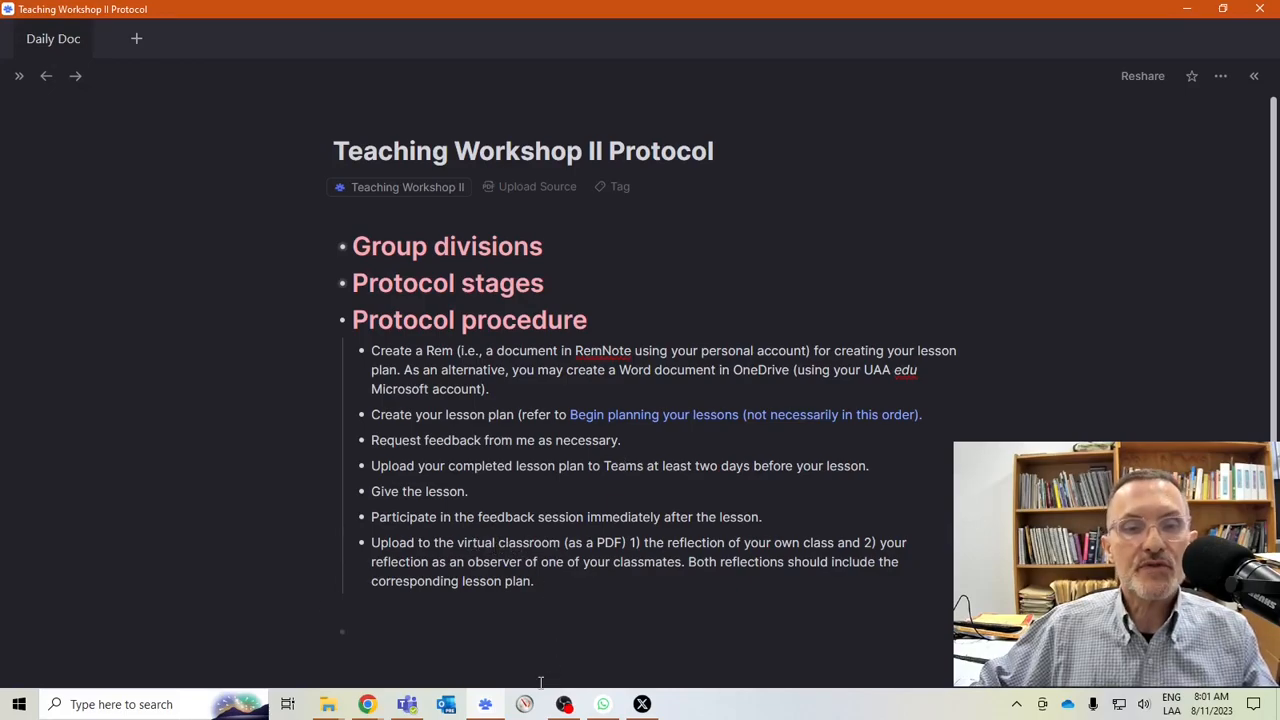
pyautogui.moveTo(407, 704)
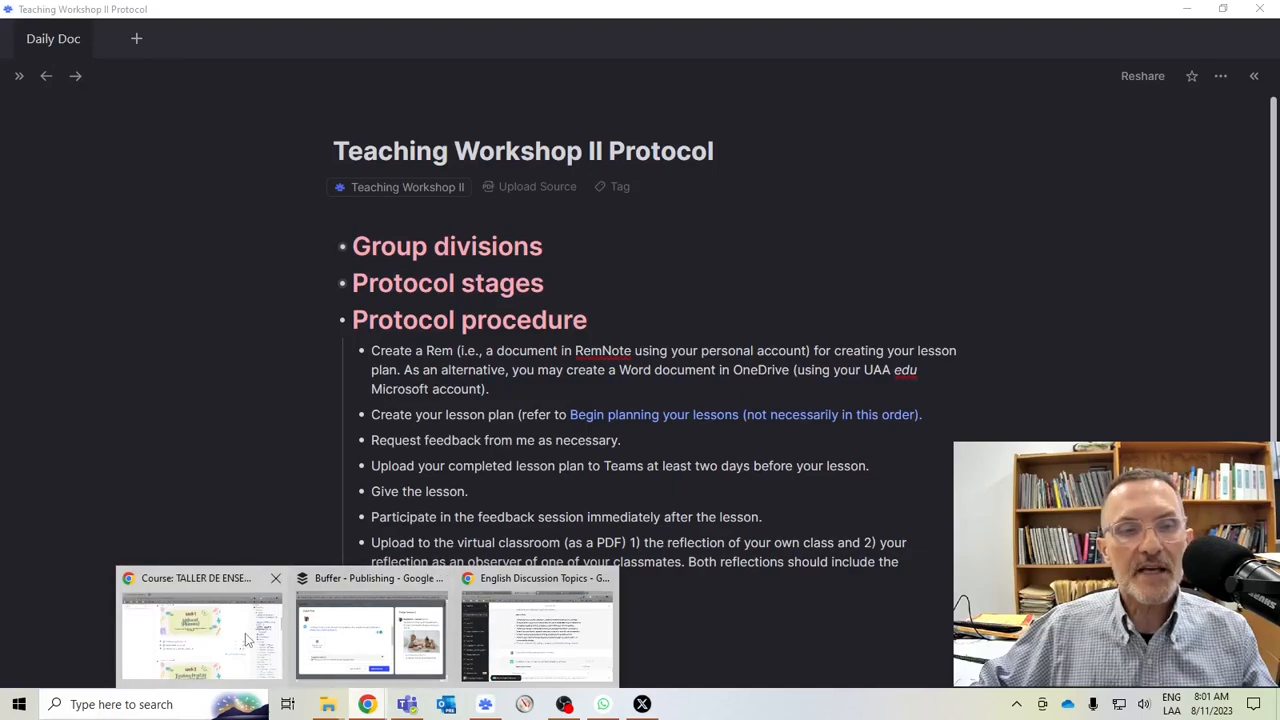
# - Switch to the Chrome tab showing the Taller de Enseñanza II Moodle course page
pyautogui.click(201, 630)
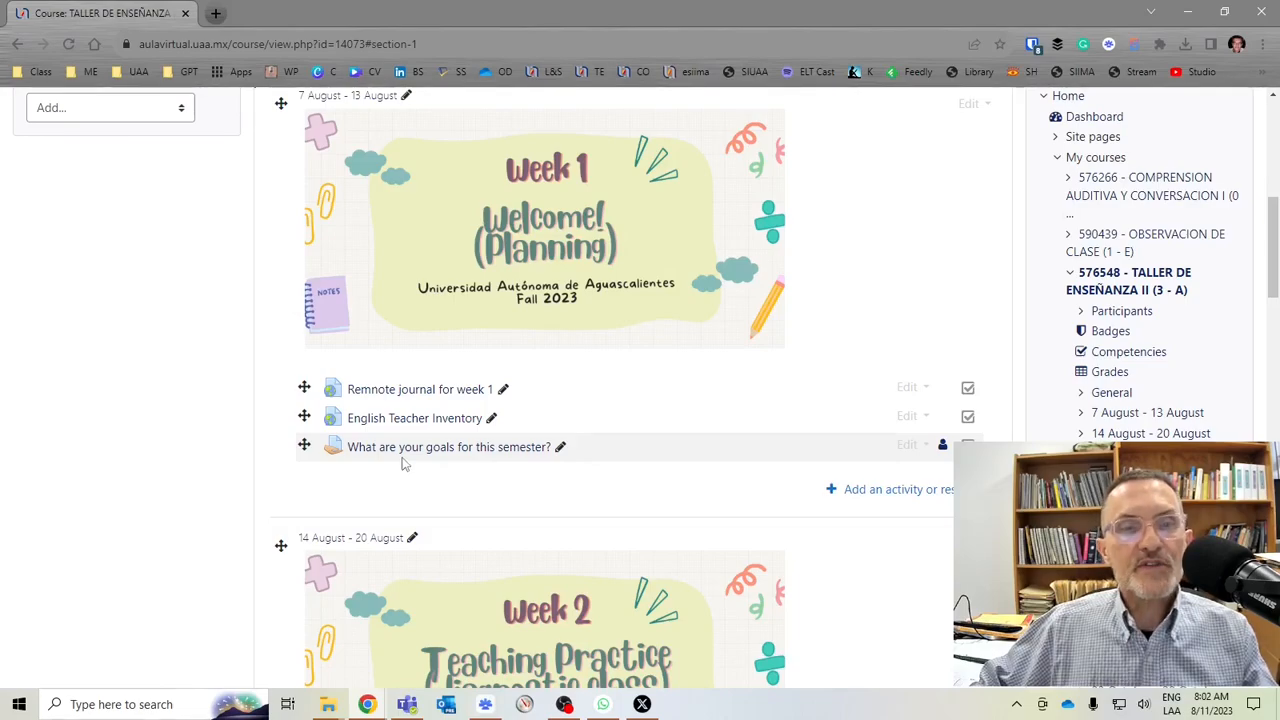
pyautogui.moveTo(417, 456)
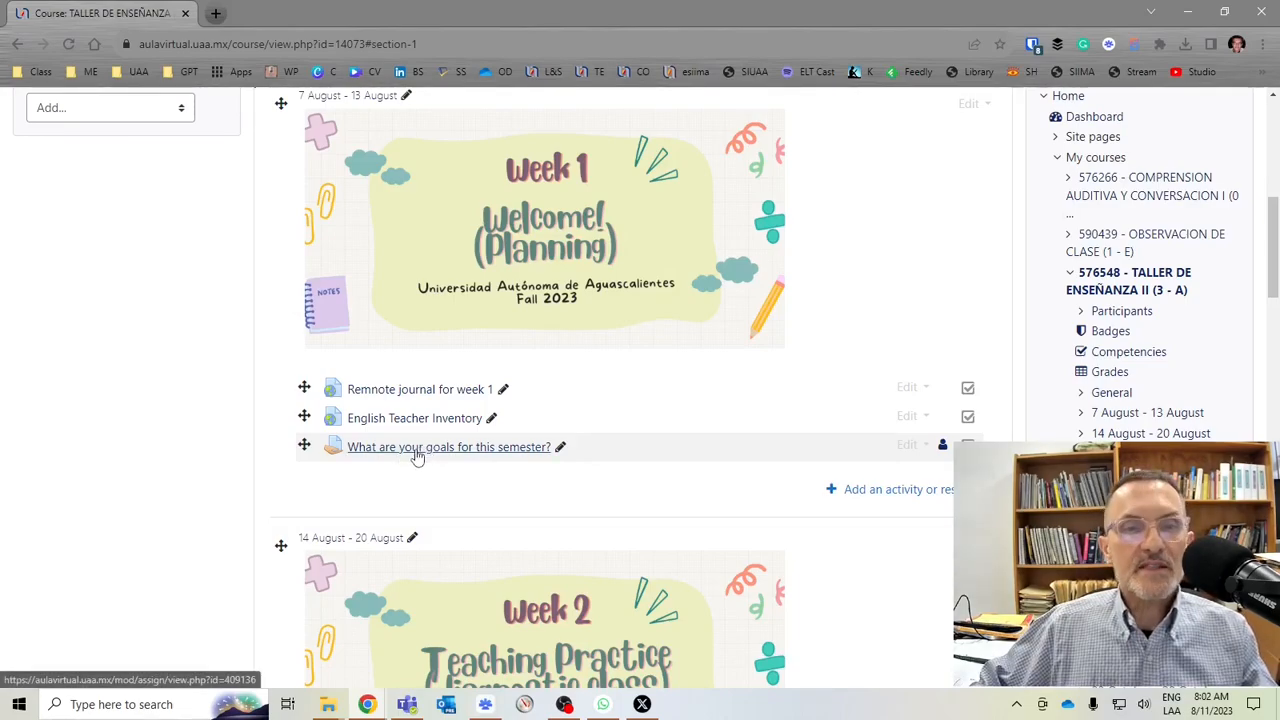